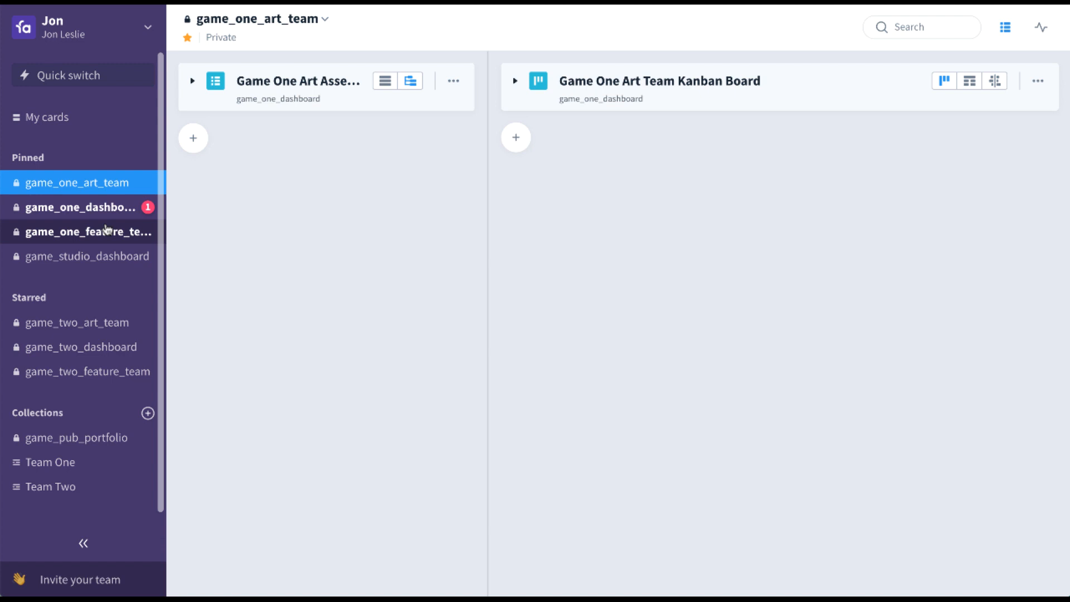
mouse_move(102, 261)
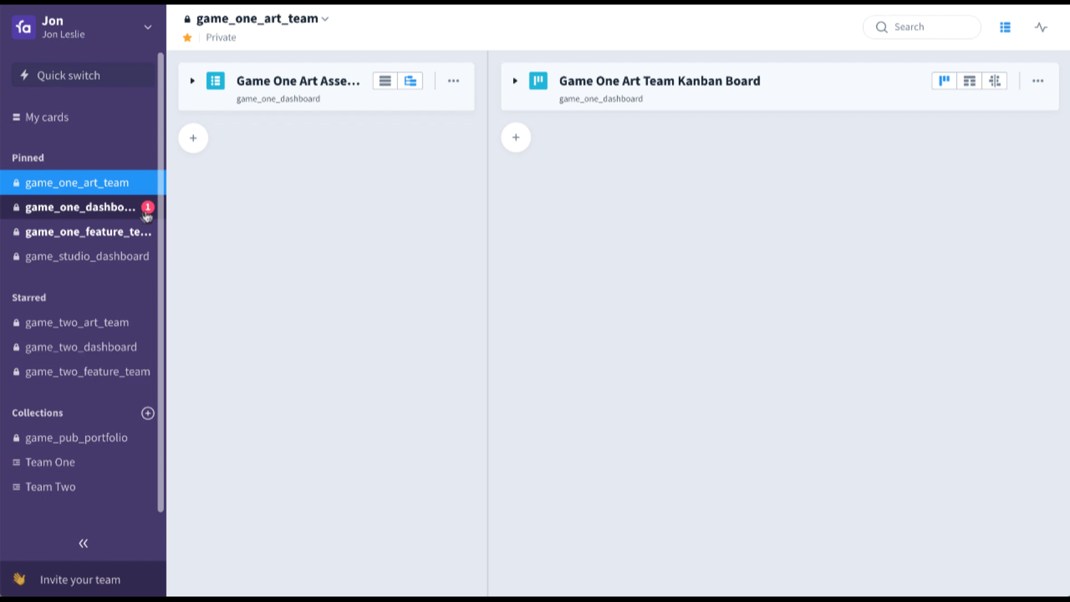
mouse_move(111, 213)
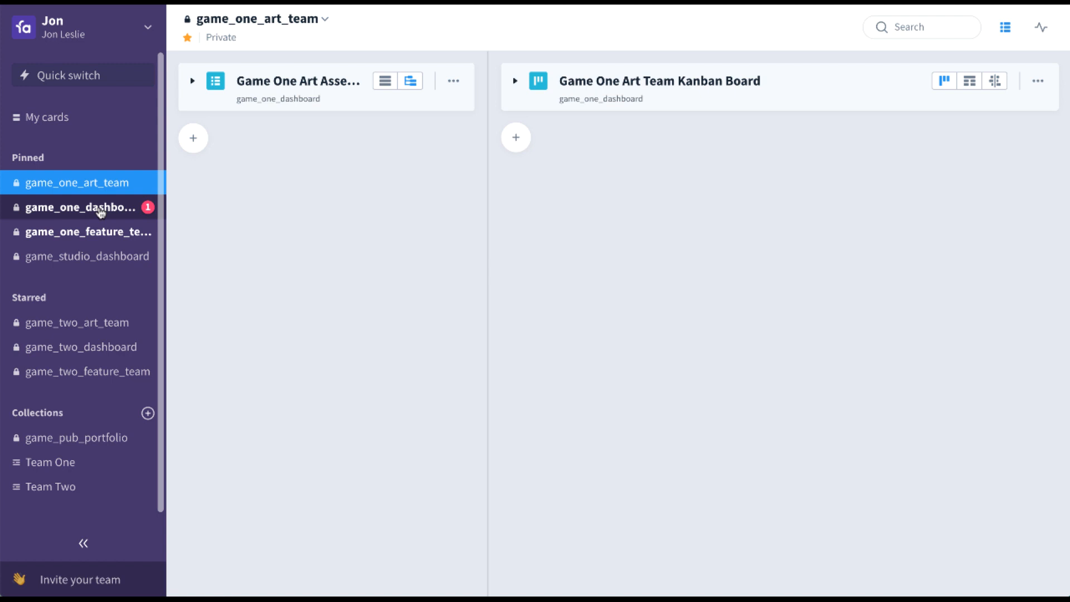
- Browse to game_one_dashboard and back to game_one_art_team, then expand the Art Asset List and Weapons group
left_click(80, 207)
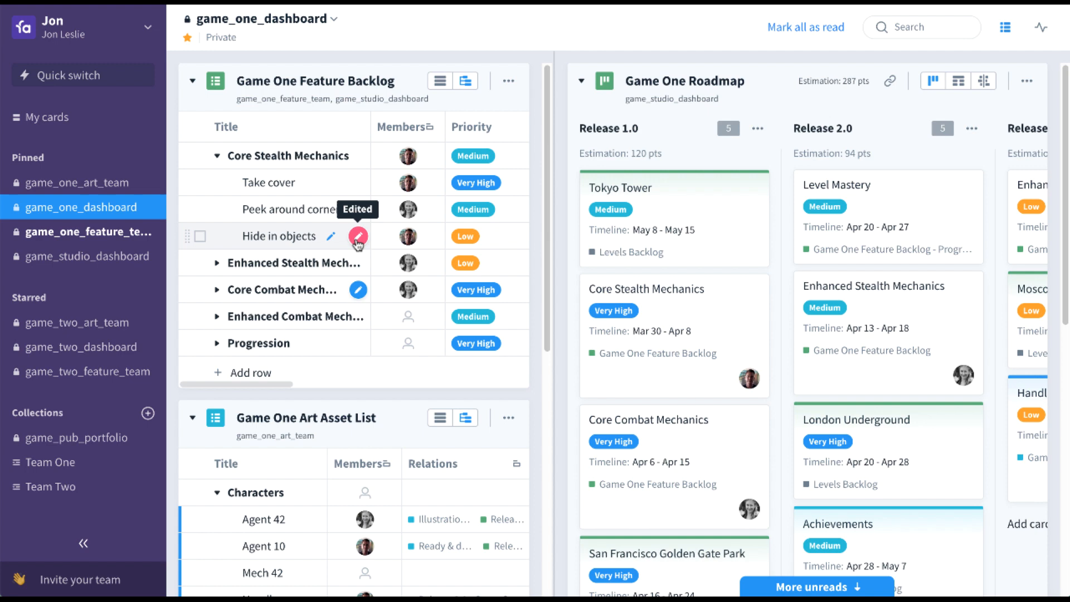
left_click(73, 183)
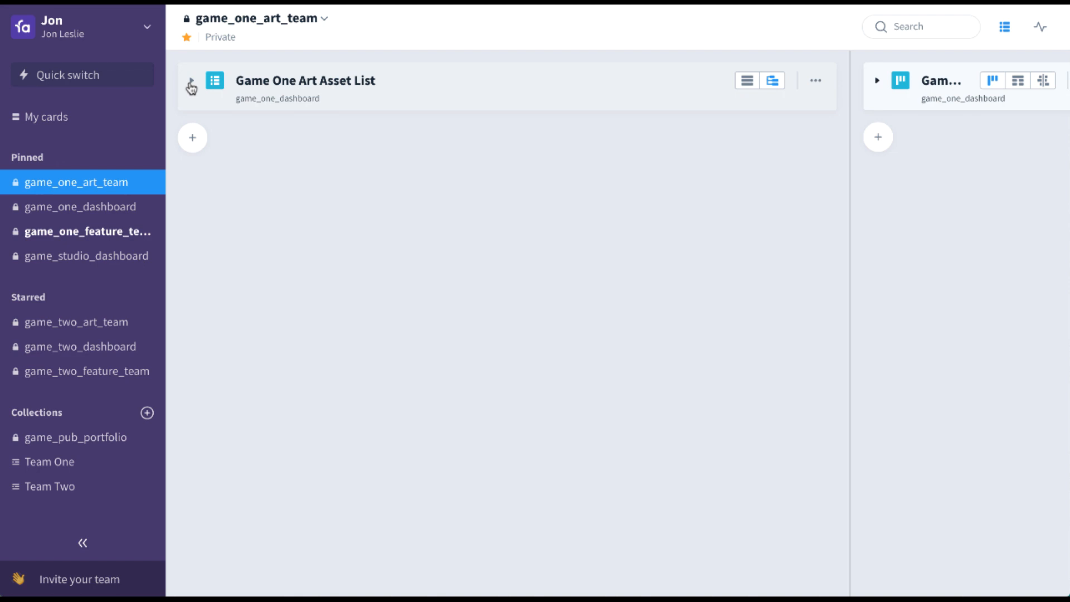
left_click(192, 85)
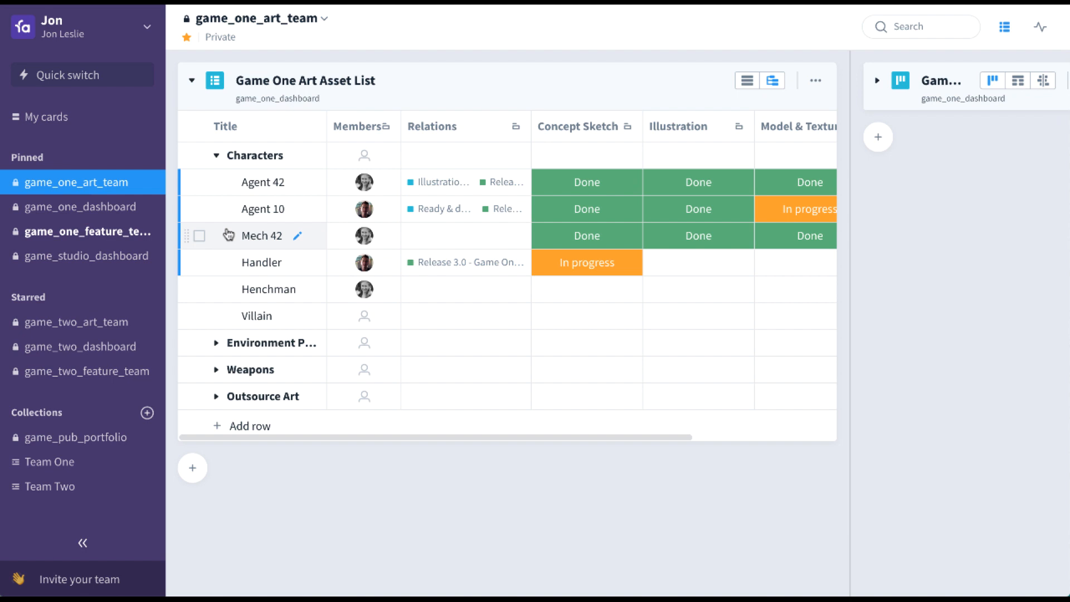
left_click(216, 369)
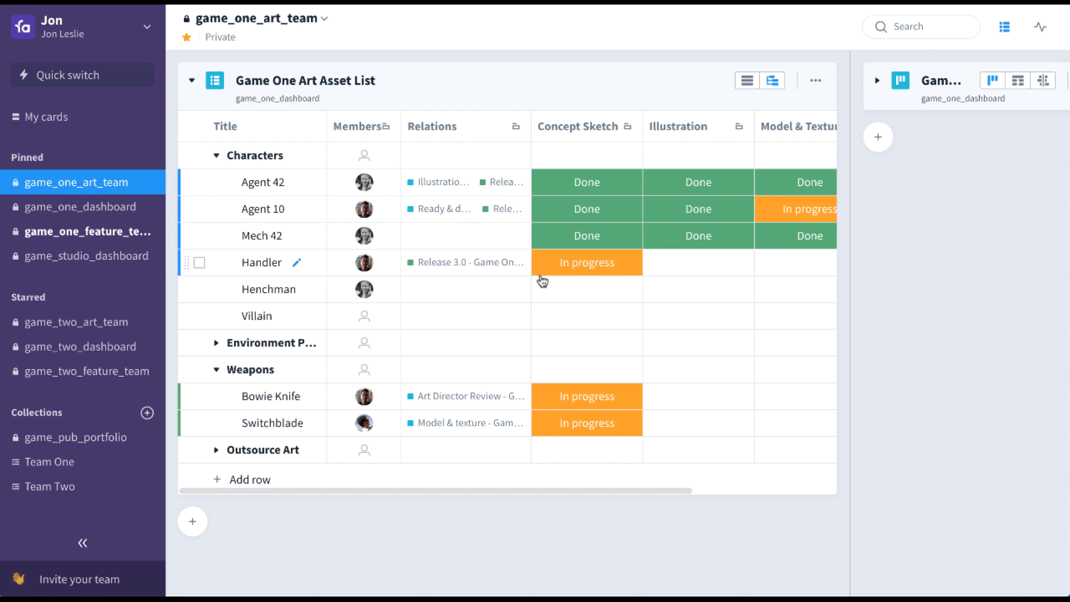
- Mark Henchman's concept sketch as Done
left_click(811, 126)
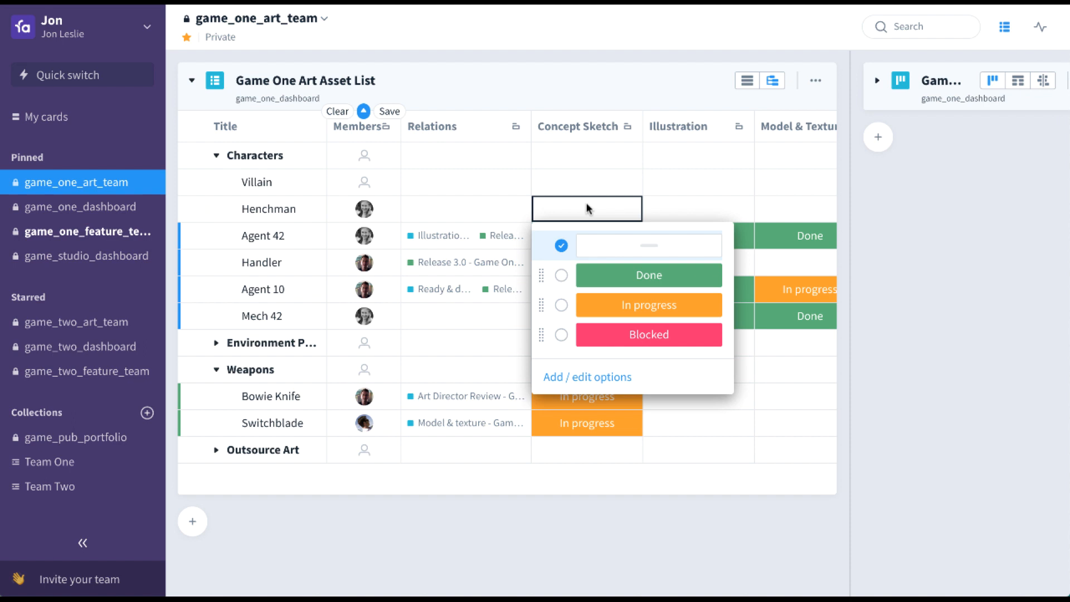
left_click(649, 276)
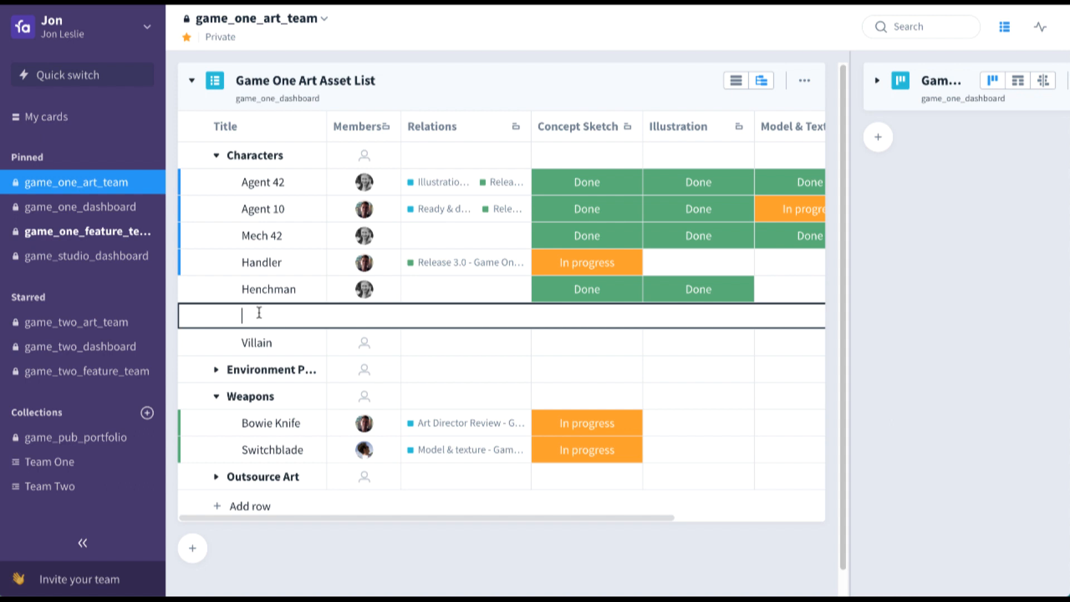
- Name the new row Mech 100, add a member to its card, and start inserting a description image
type("Mech 100")
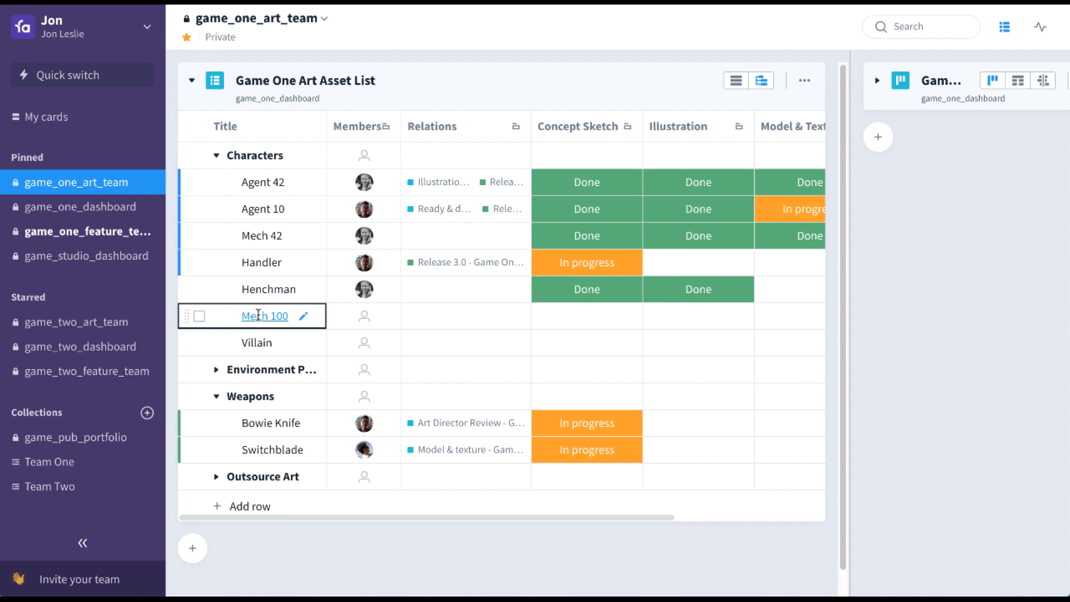
left_click(266, 316)
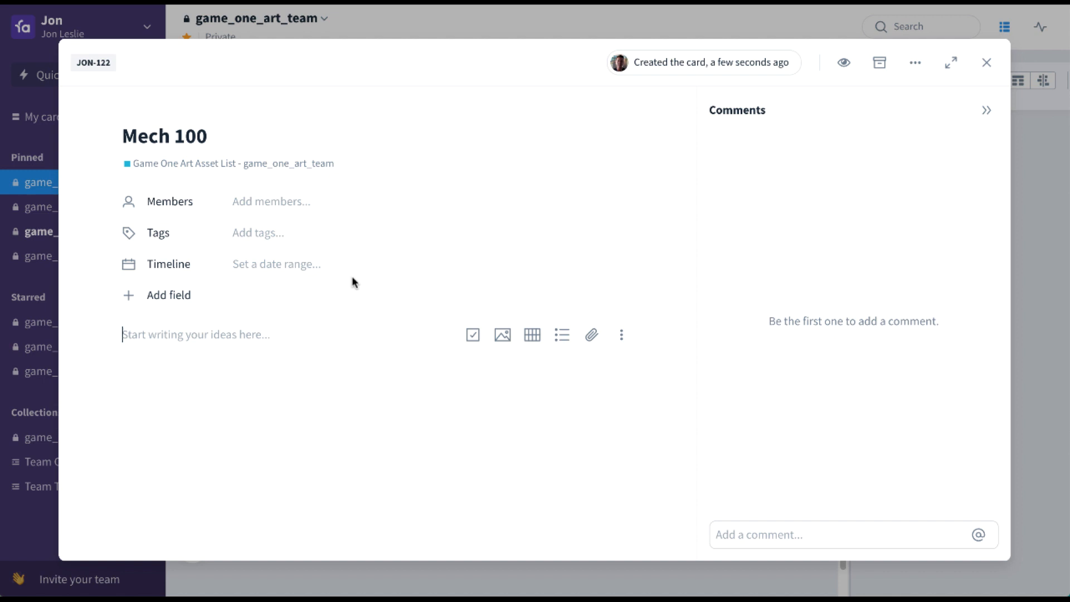
left_click(257, 233)
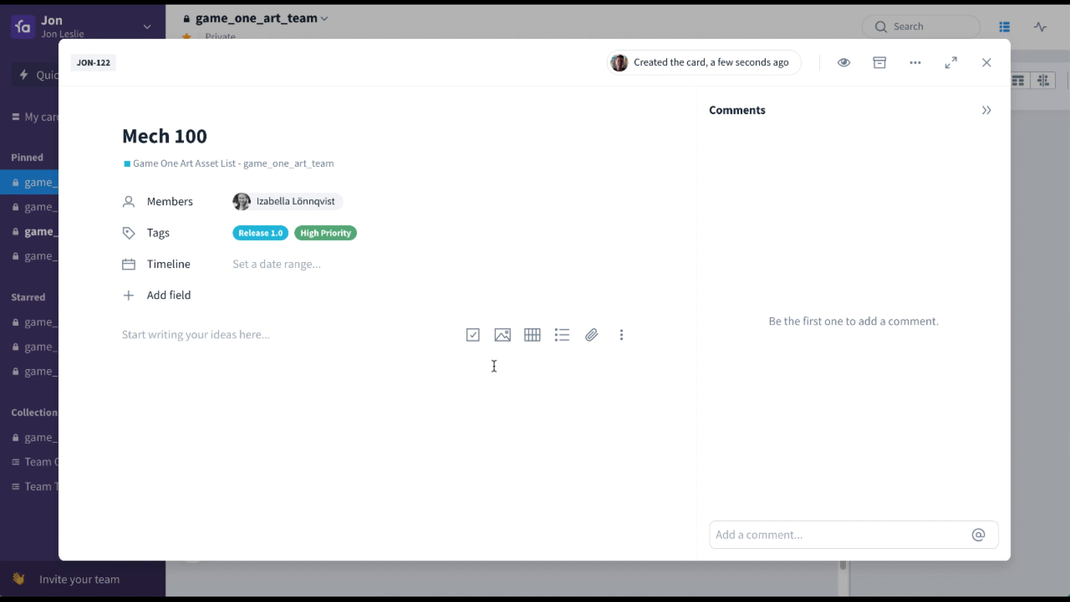
left_click(502, 335)
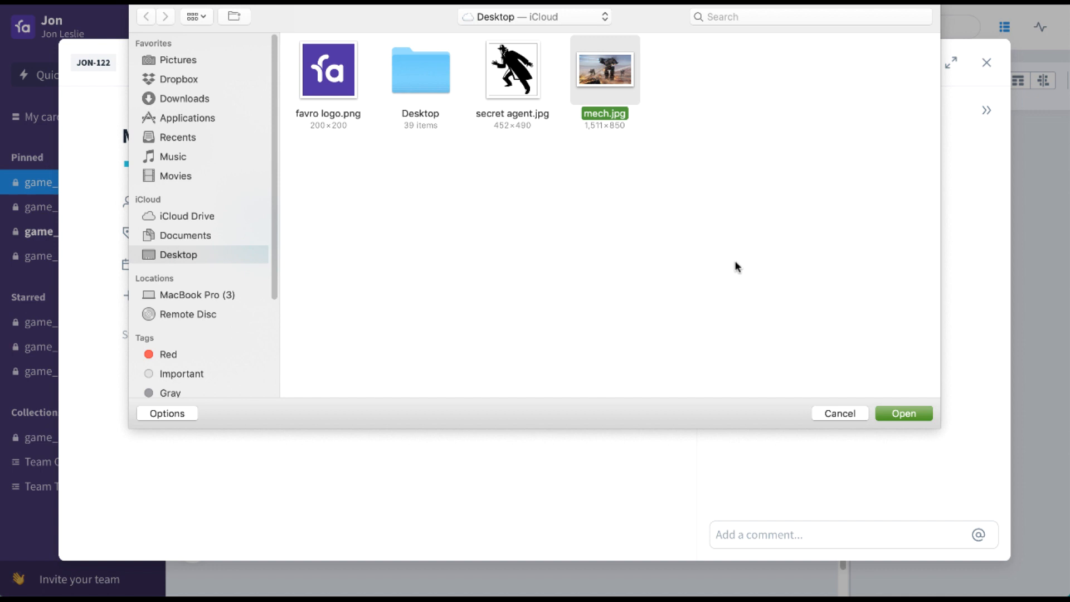
- Attach the mech picture to Mech 100 and close the card
left_click(904, 412)
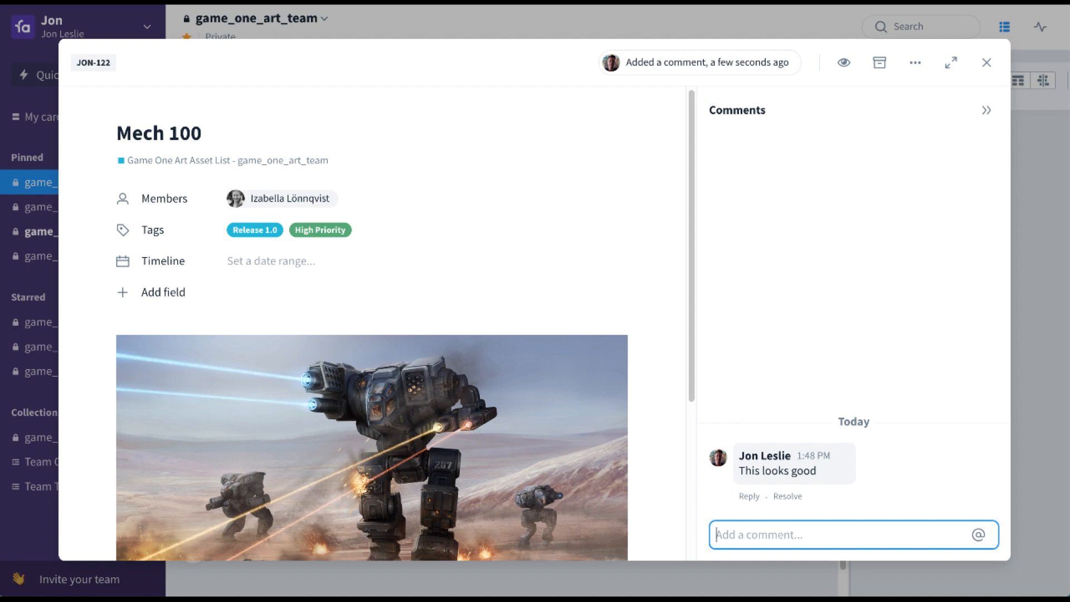
left_click(985, 62)
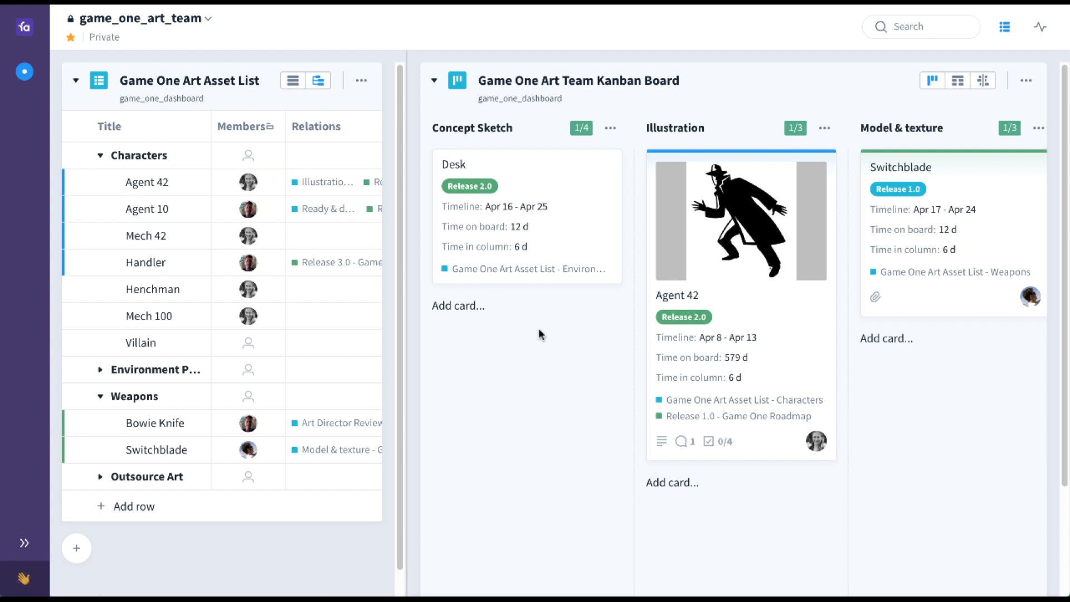
mouse_move(141, 316)
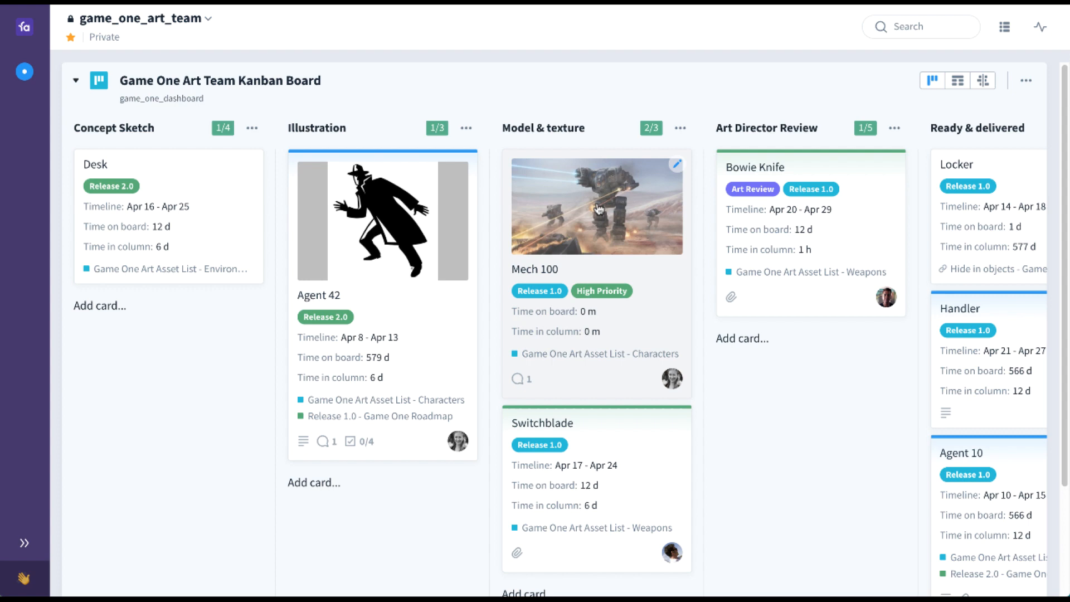
- Drag the Mech 100 card toward the Ready & delivered column
left_click_drag(597, 206, 731, 199)
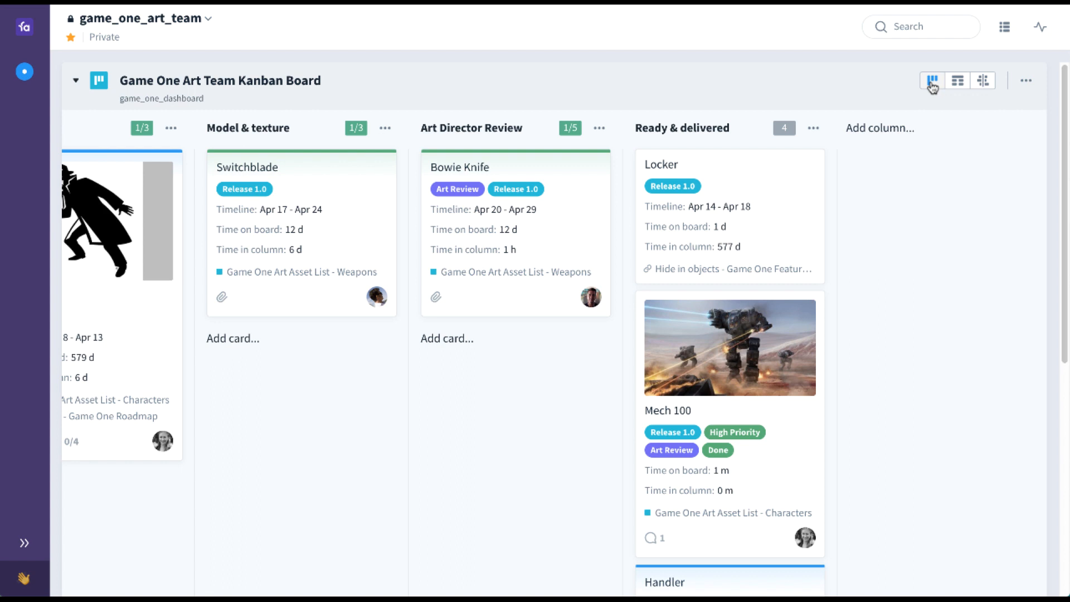
- Switch the Kanban board to table view, then timeline view, and restore the collections sidebar
left_click(959, 80)
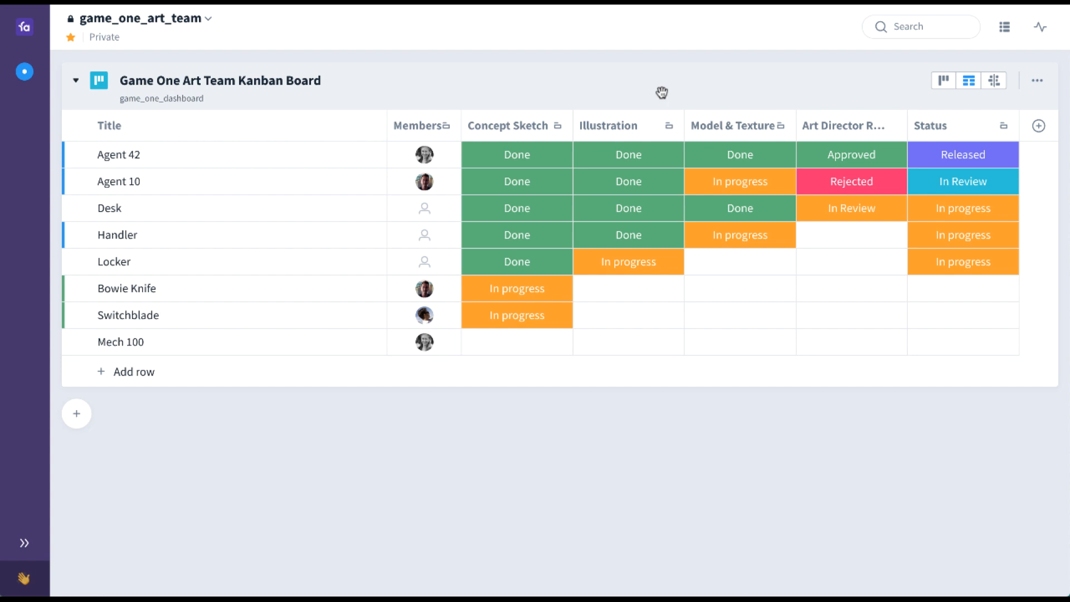
left_click(994, 80)
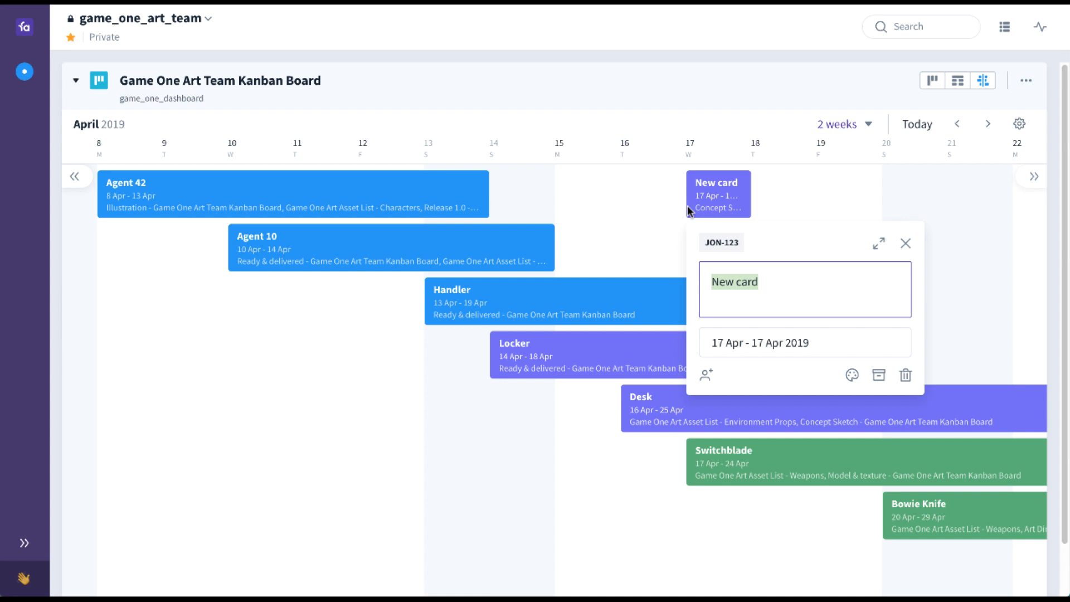
left_click(25, 542)
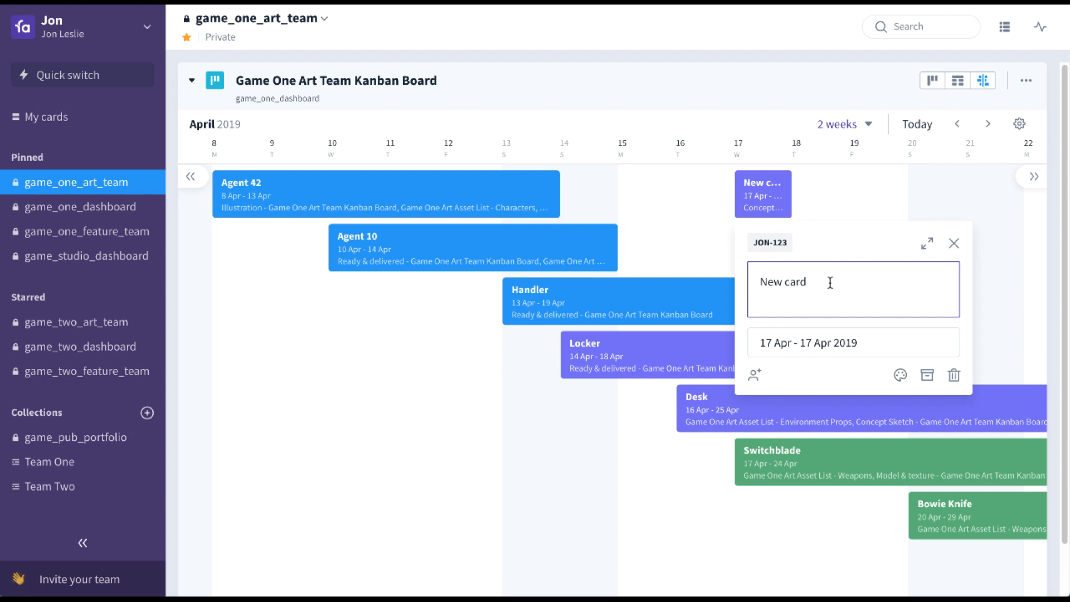
- View the Feature Team Scrum Board's Cards Burndown chart, then move to the game_one_dashboard collection
left_click(87, 232)
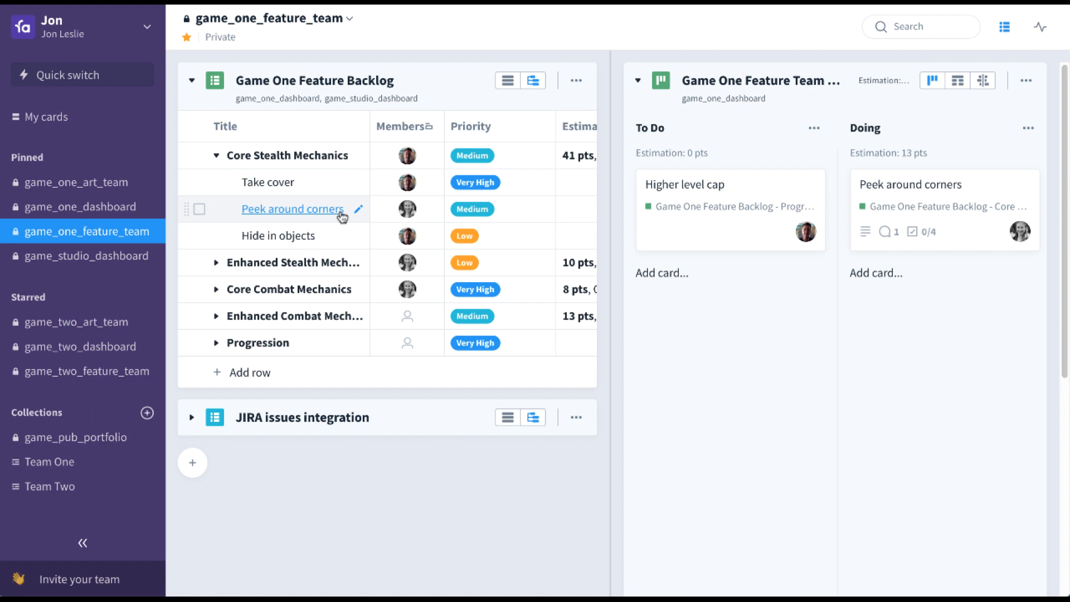
mouse_move(269, 242)
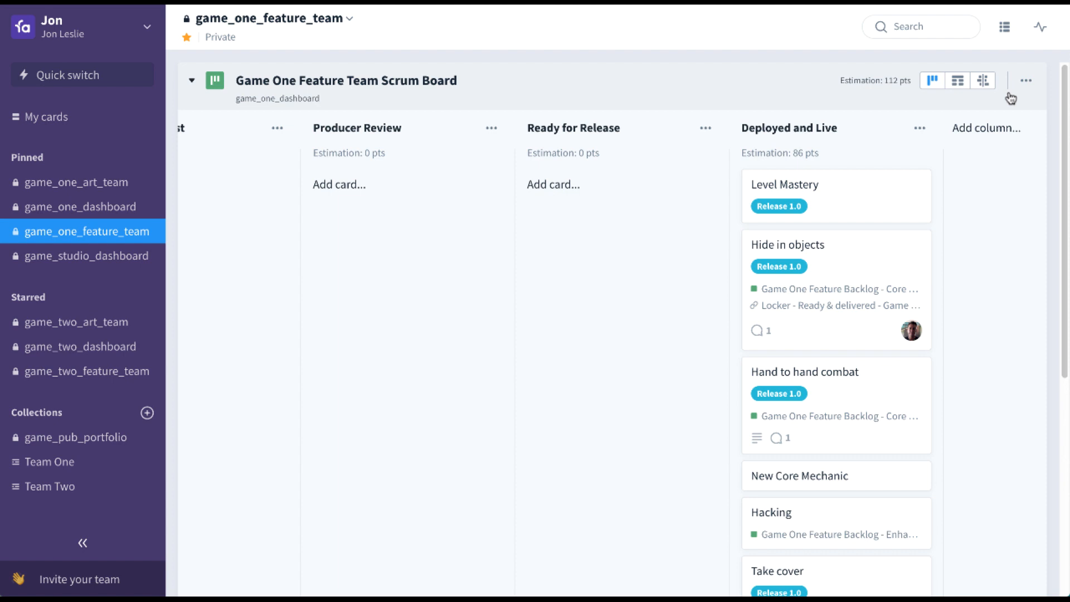
left_click(983, 81)
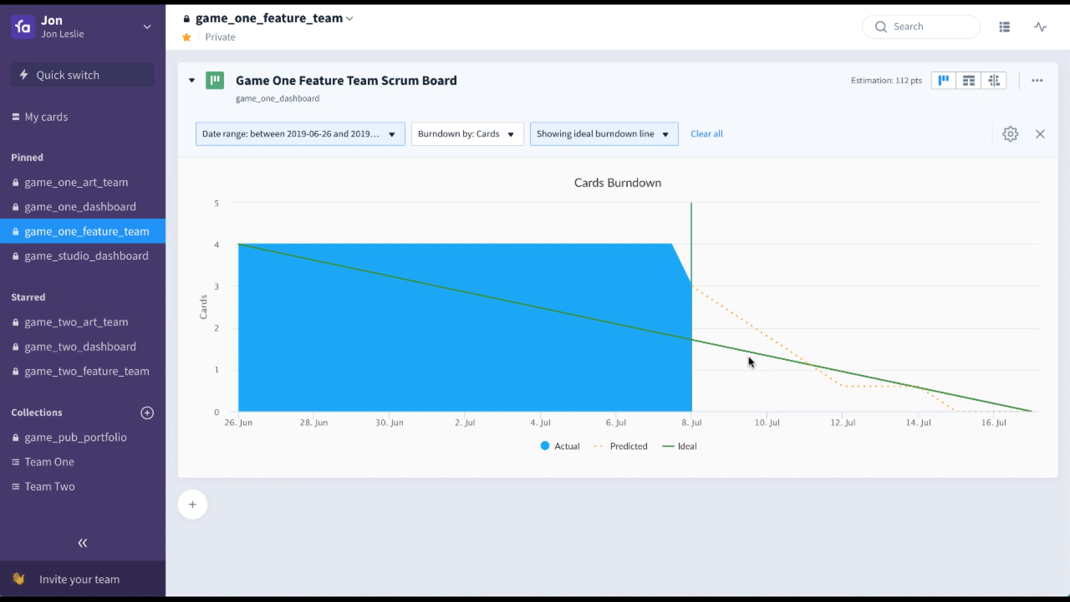
mouse_move(916, 394)
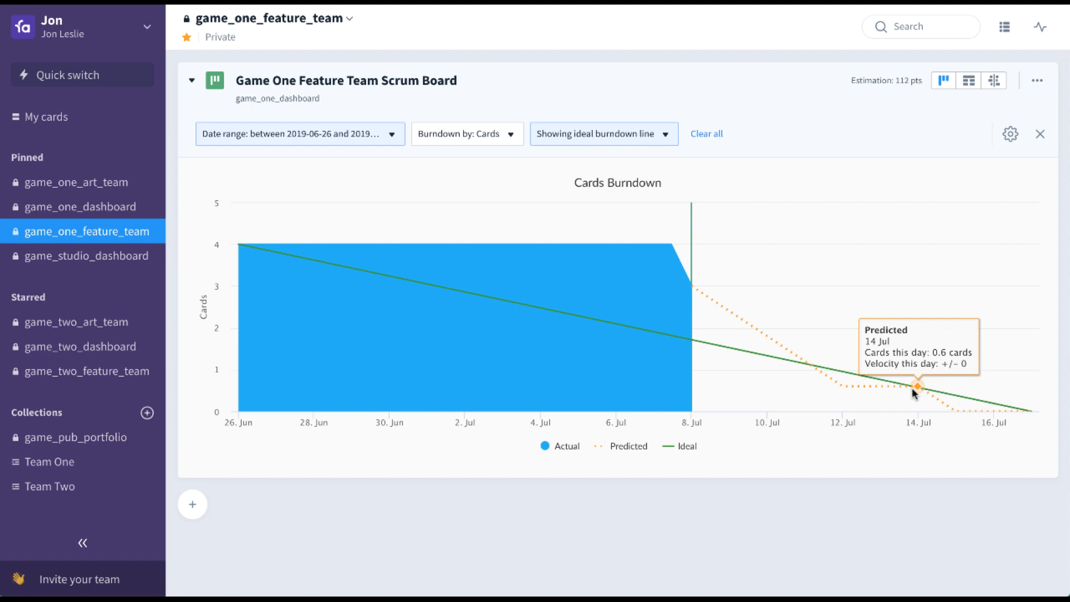
mouse_move(955, 415)
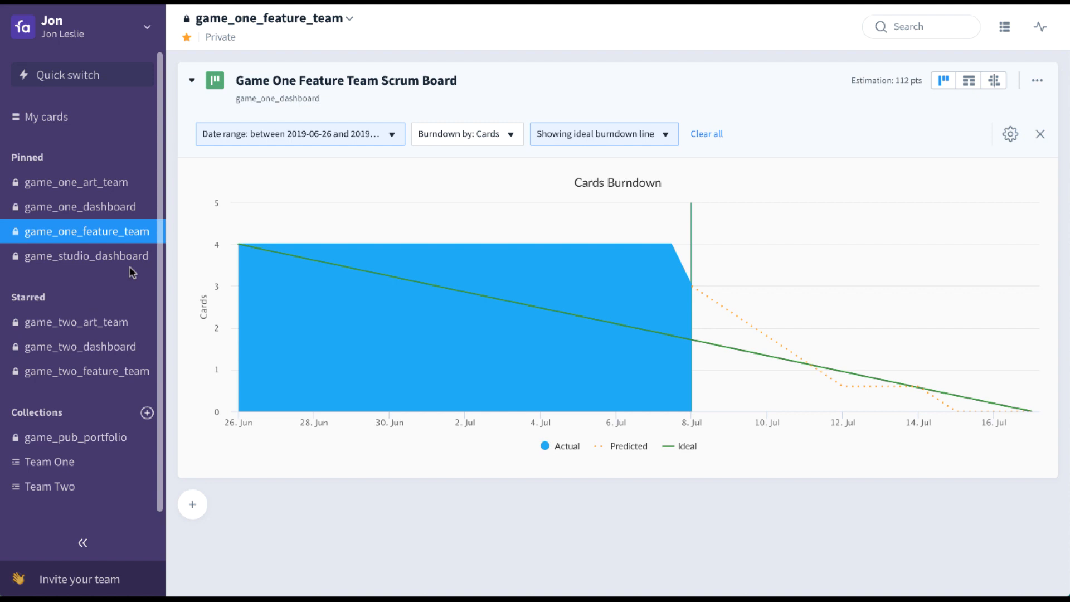
left_click(78, 207)
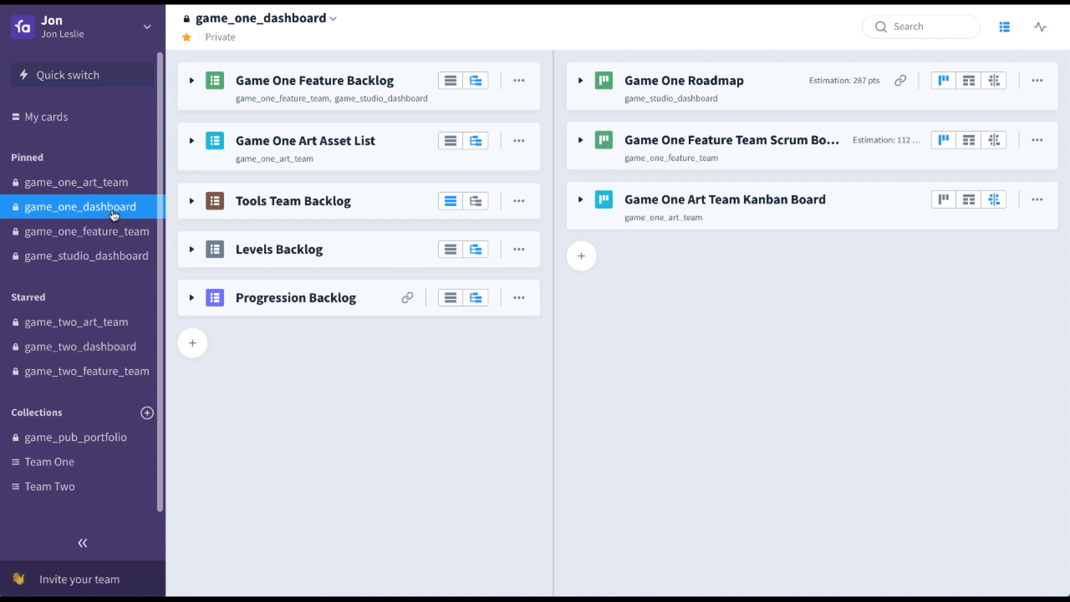
mouse_move(357, 159)
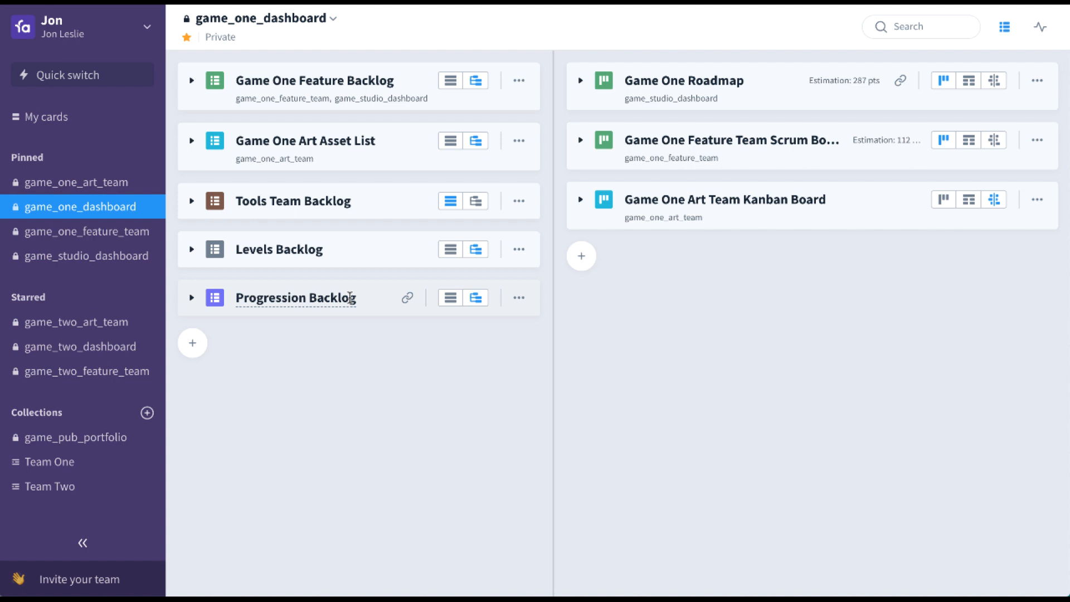
mouse_move(671, 158)
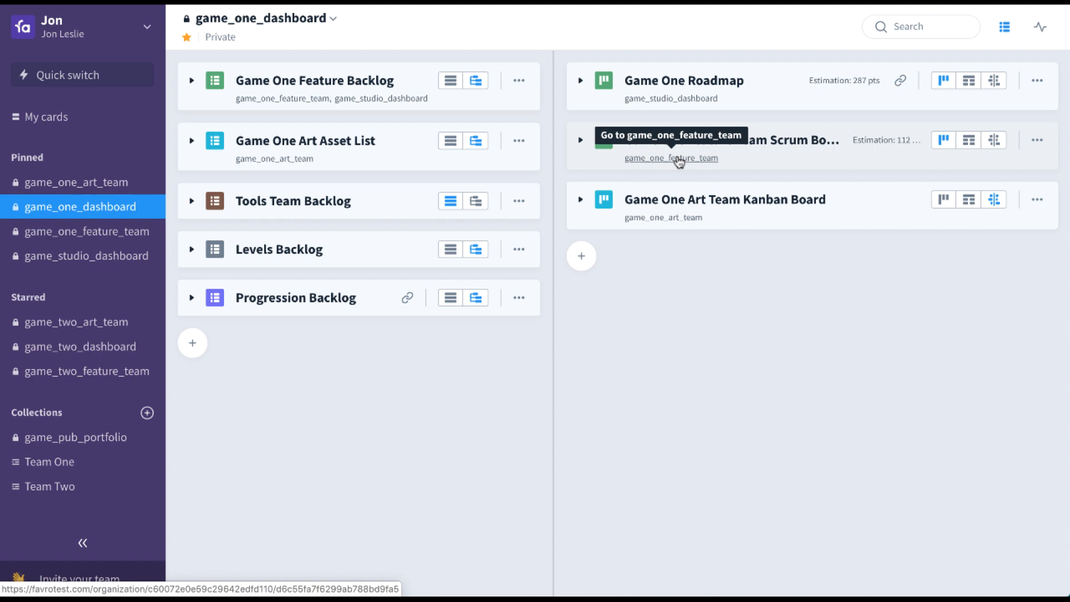
- Expand the Game One Feature Team Scrum Board, then the Game One Roadmap
left_click(580, 154)
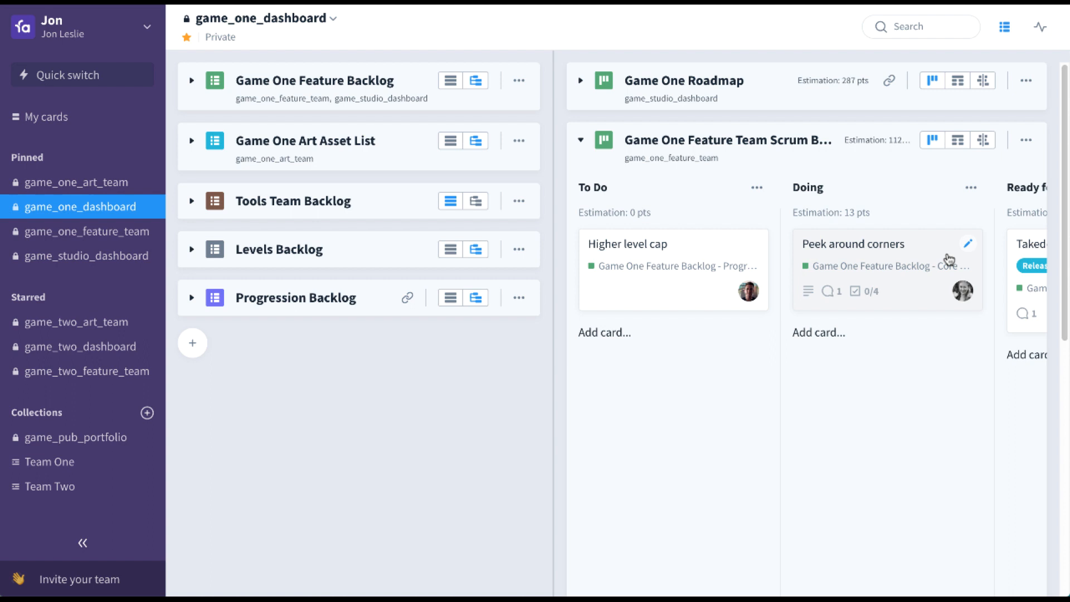
mouse_move(559, 143)
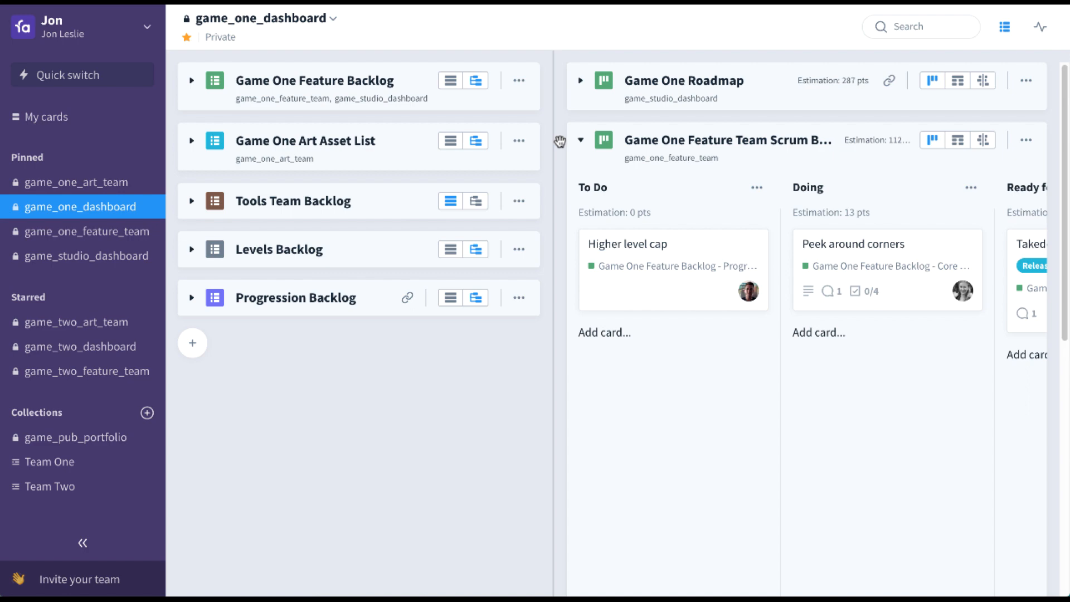
left_click(579, 81)
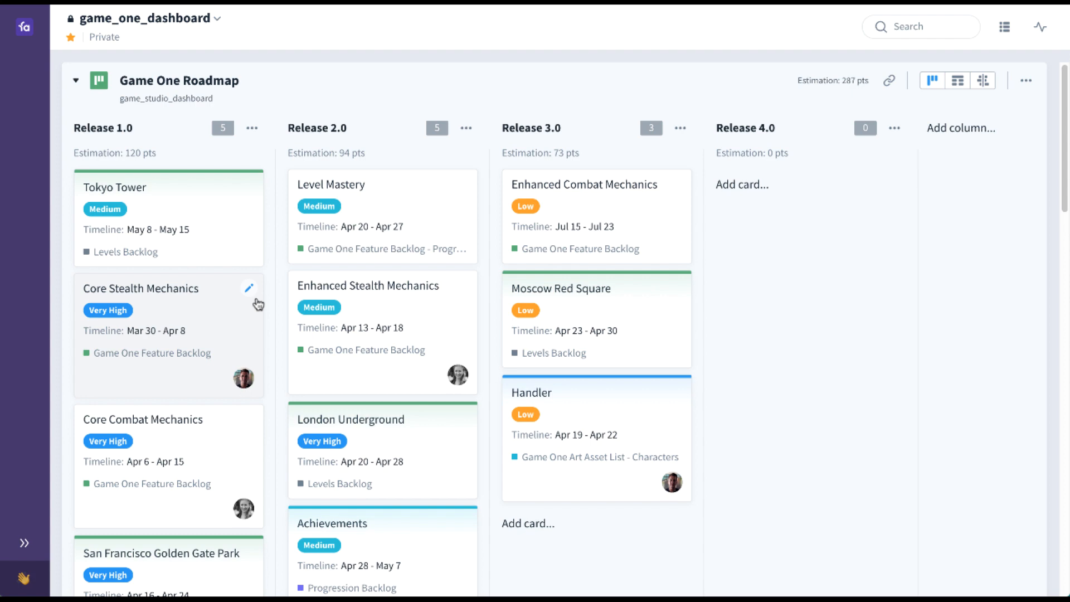
- Show the Game One Roadmap as a status table, then as a timeline
left_click(958, 80)
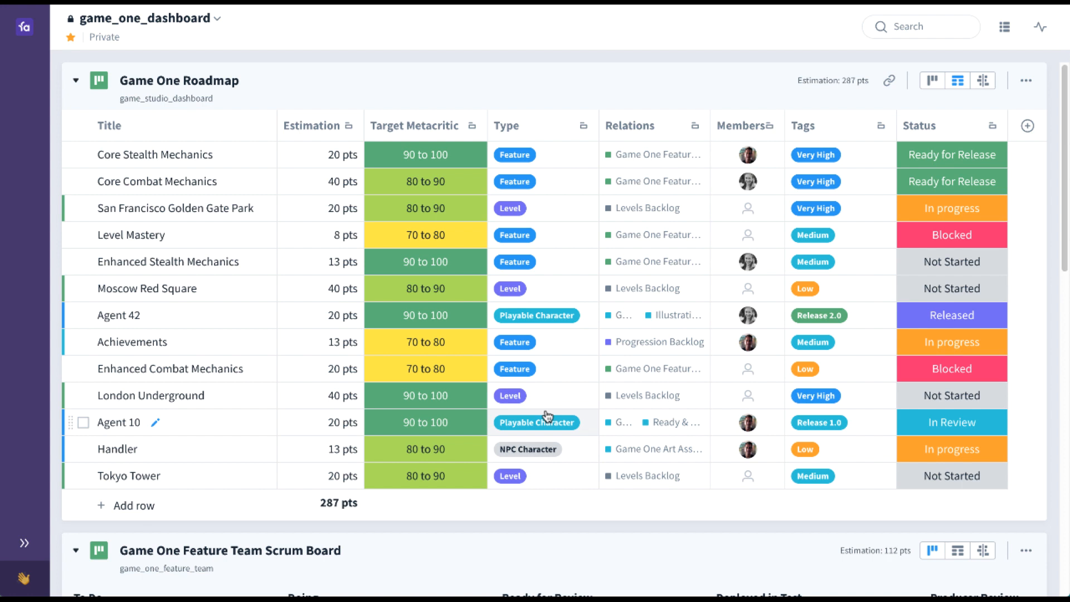
mouse_move(709, 132)
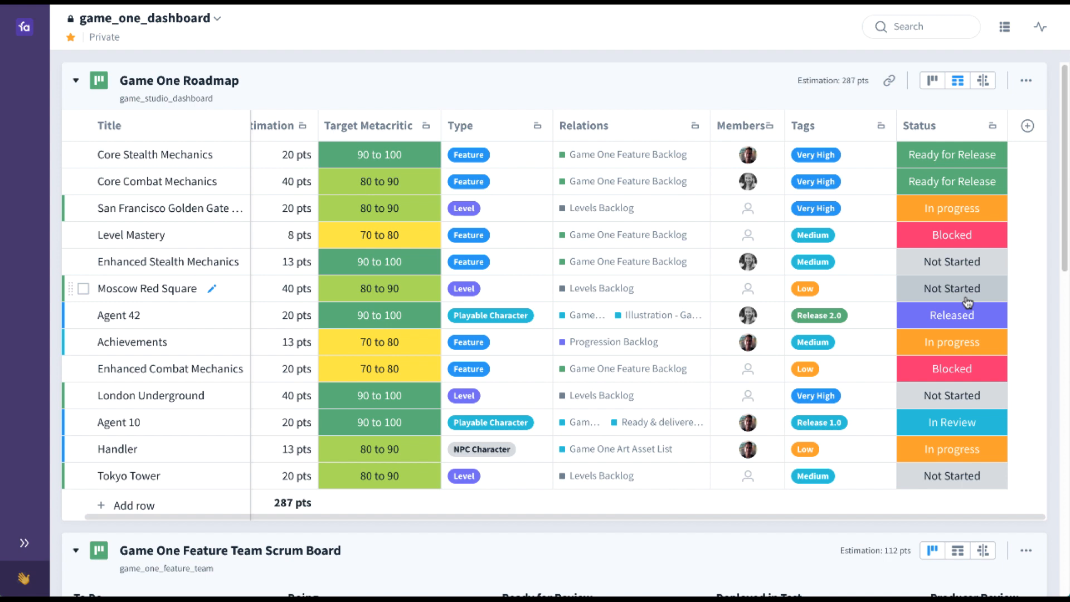
left_click(983, 80)
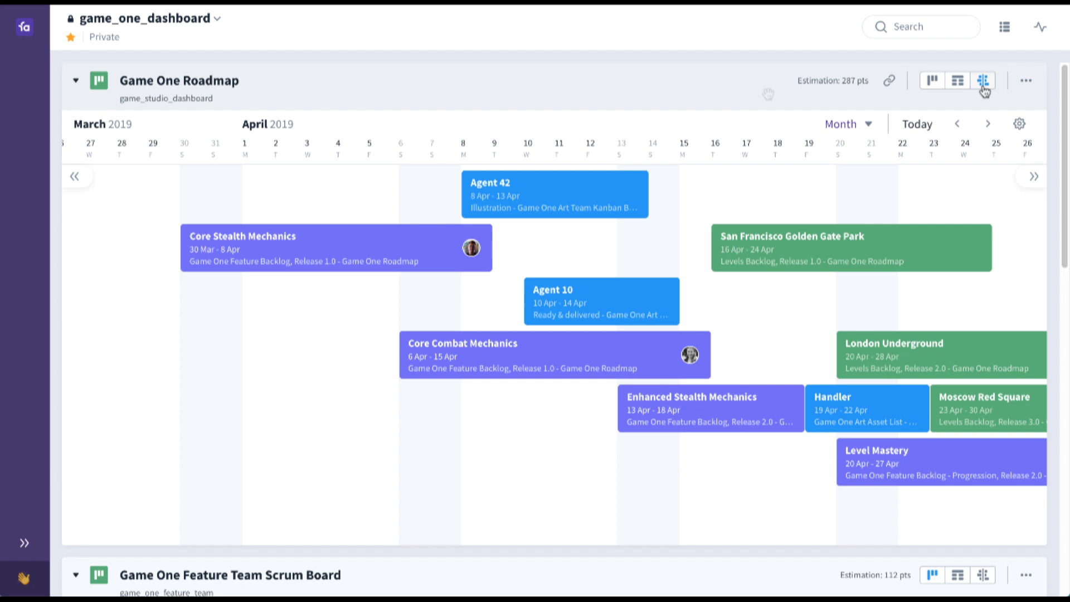
mouse_move(768, 95)
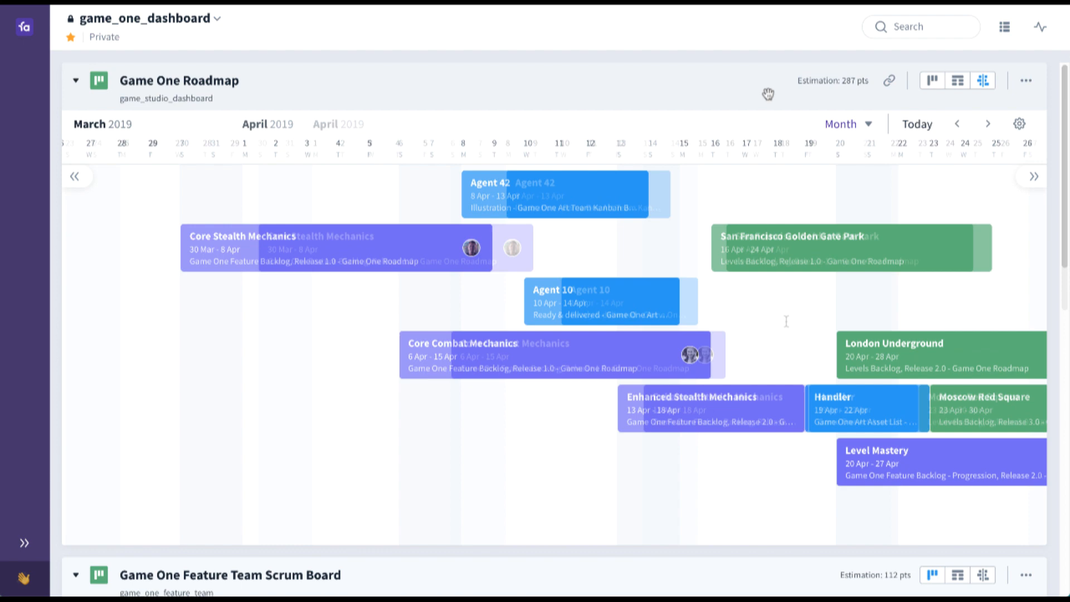
- Collapse the Game One Roadmap and switch to the game_studio_dashboard collection
left_click(76, 80)
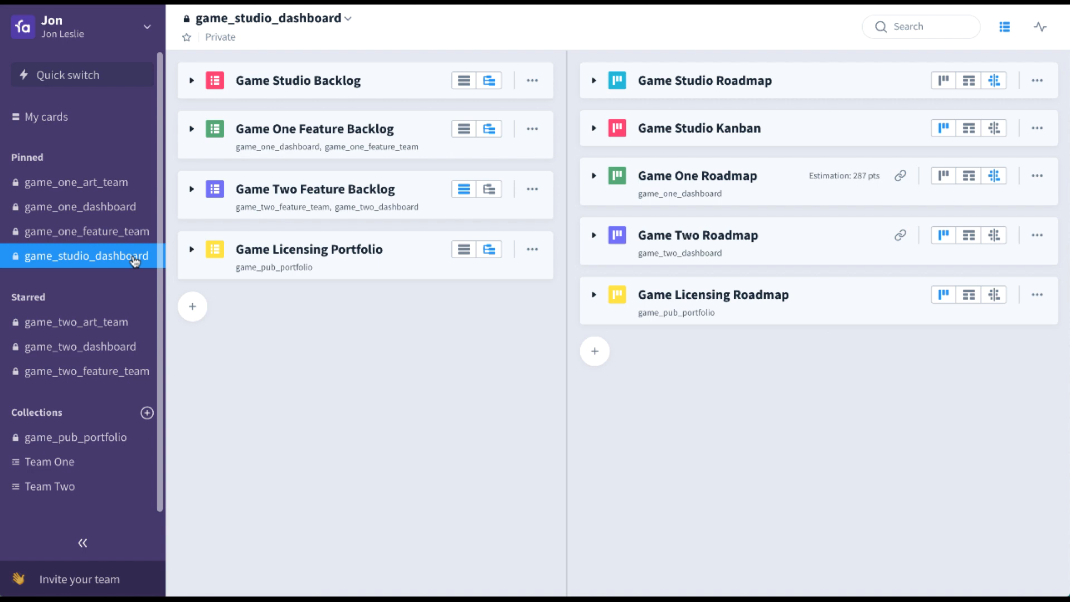
left_click(83, 541)
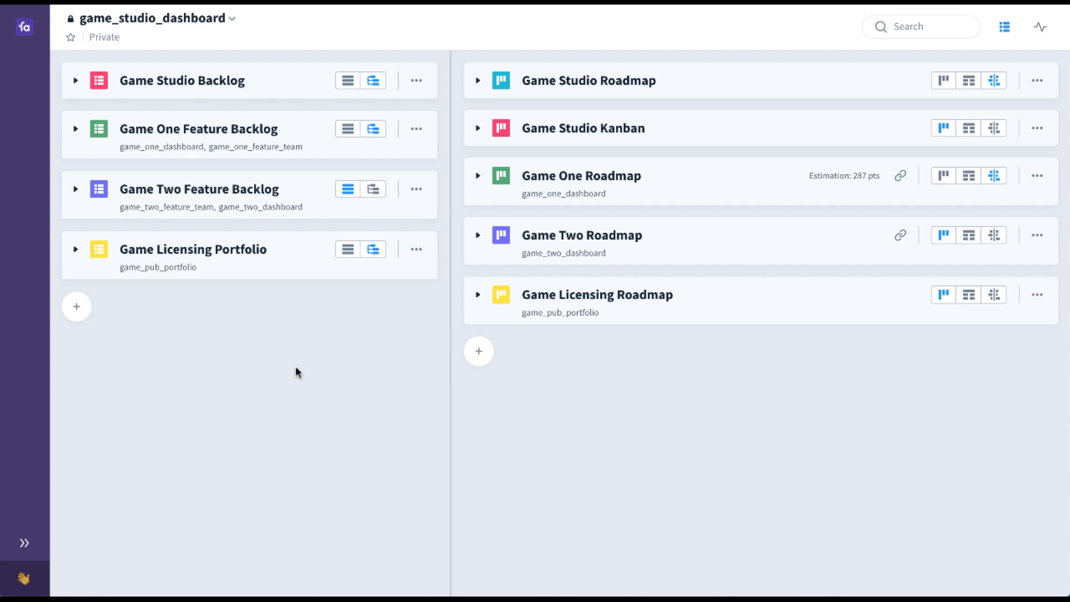
mouse_move(221, 205)
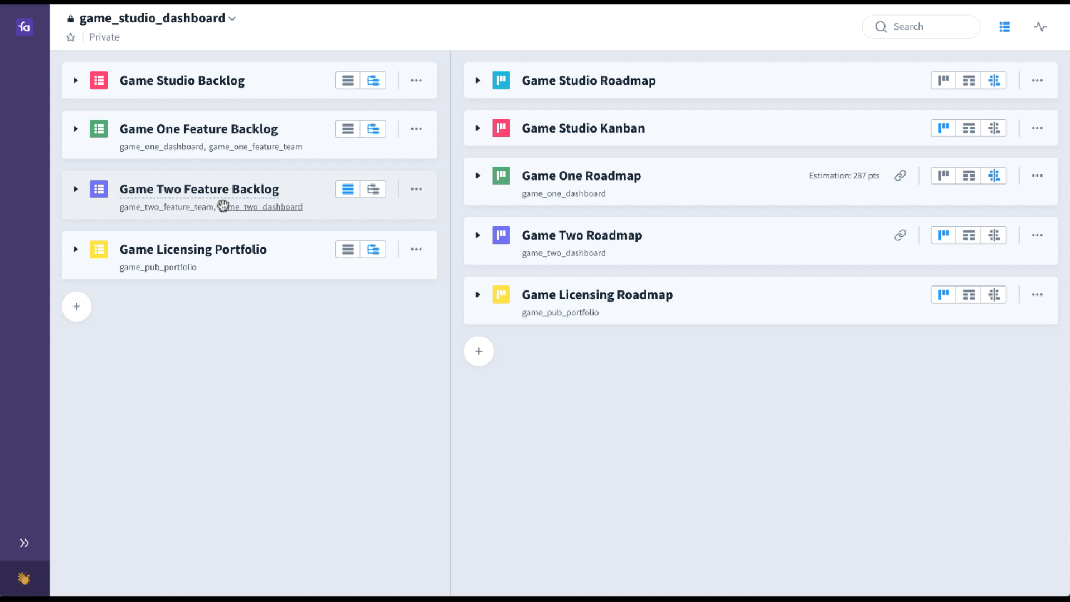
mouse_move(234, 277)
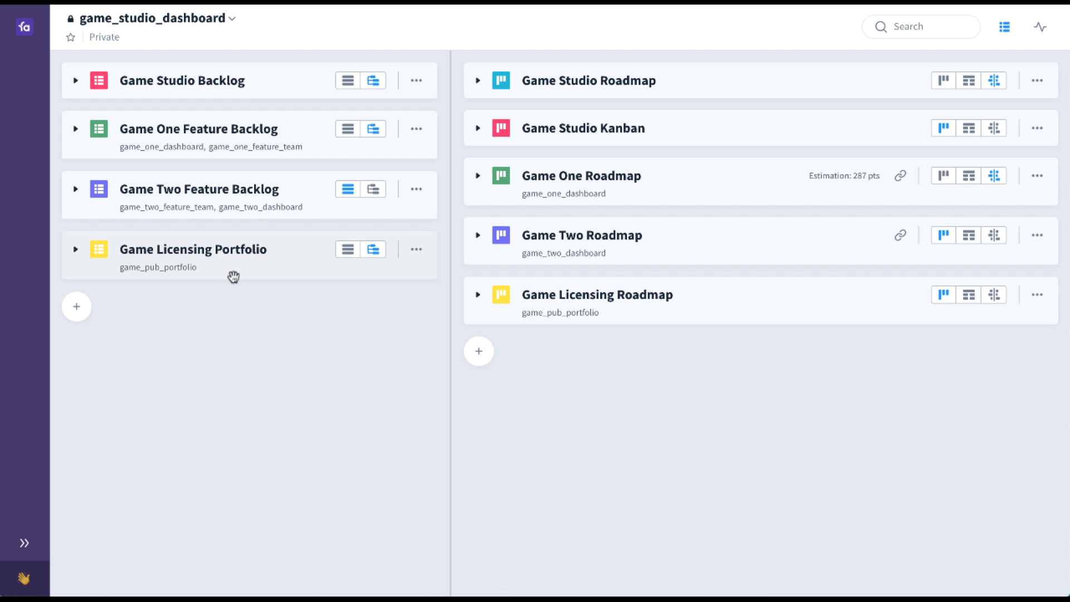
mouse_move(245, 105)
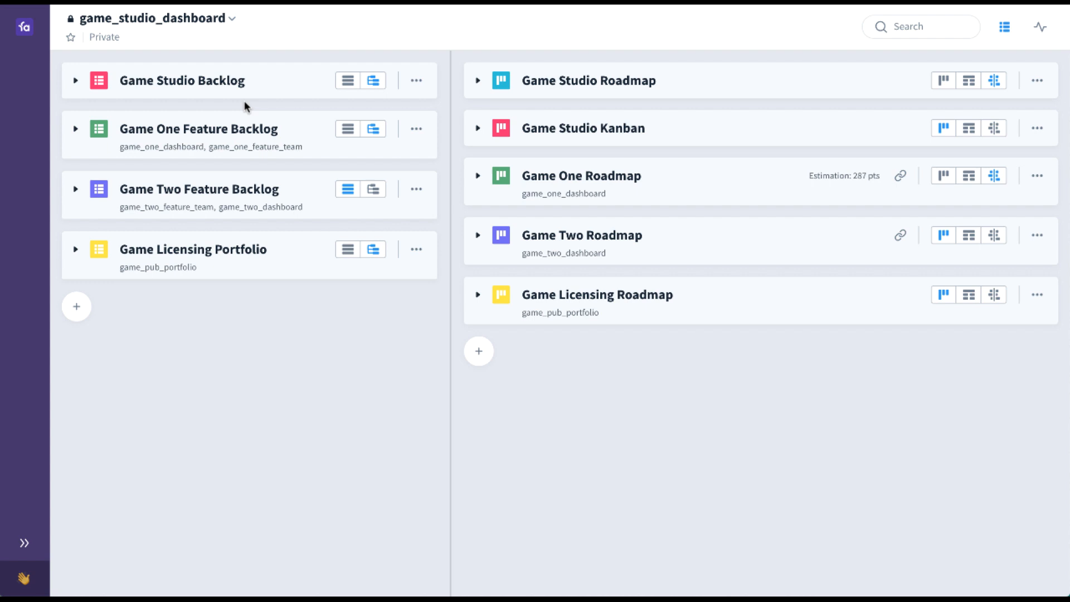
- Expand the Game Studio Backlog to show its development, publishing, licensing, recruiting and facilities rows
left_click(75, 80)
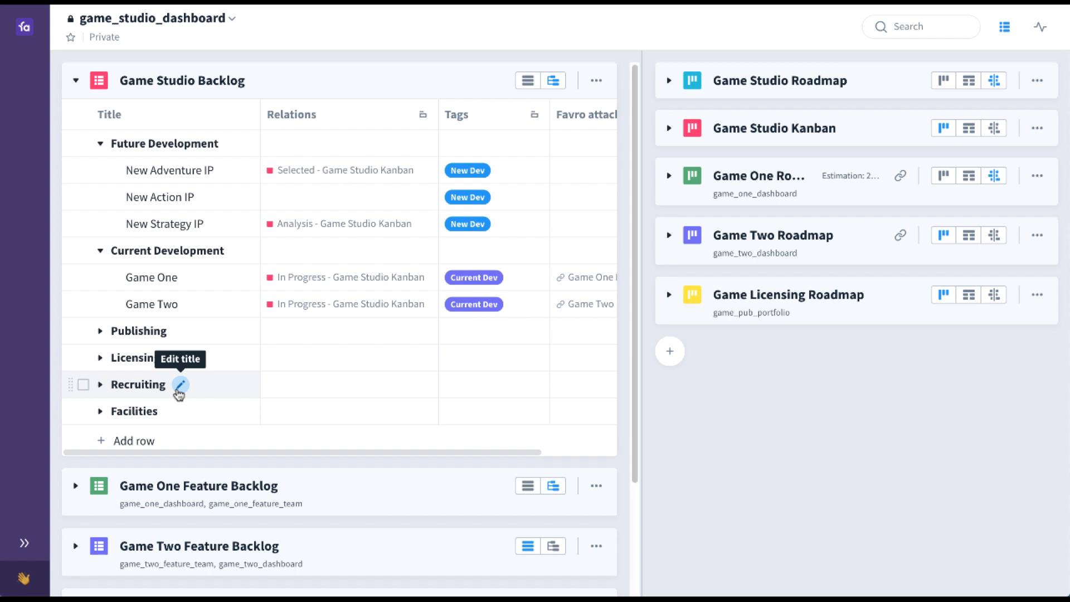
- Expand the Game Studio Kanban so New Action IP shows In Progress beside Game One and Game Two
left_click(669, 128)
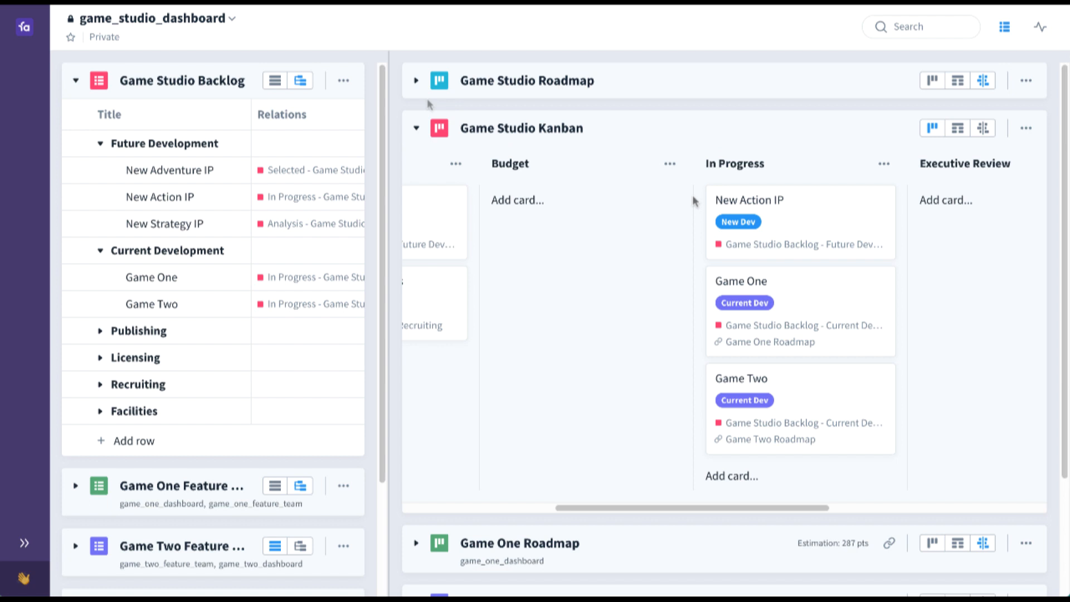
- Expand the Game Studio Roadmap into its 2019 Year timeline of game, DLC and new IP bars
left_click(417, 81)
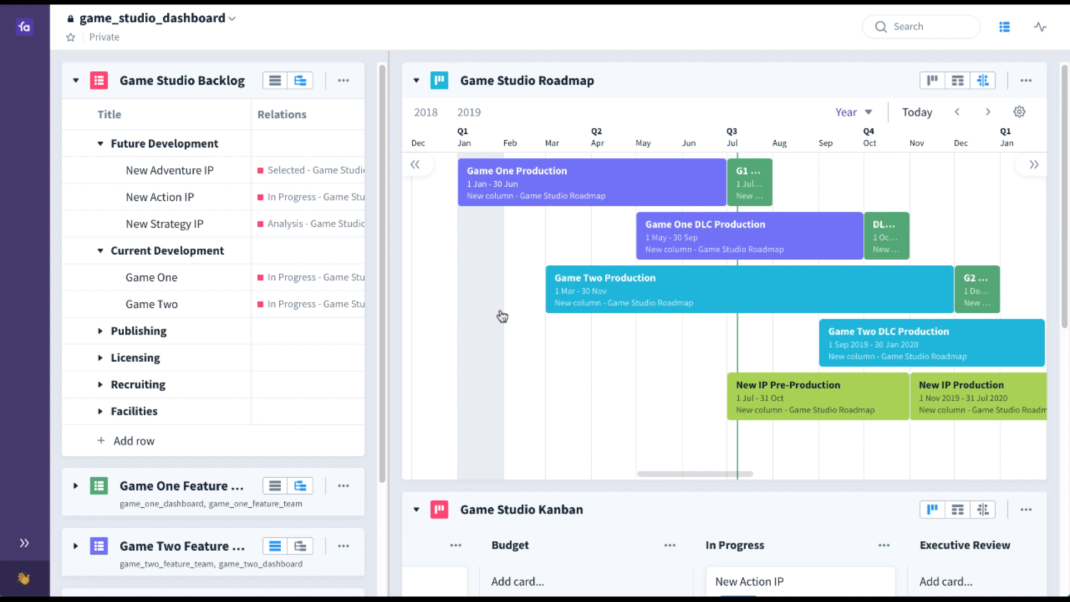
mouse_move(896, 236)
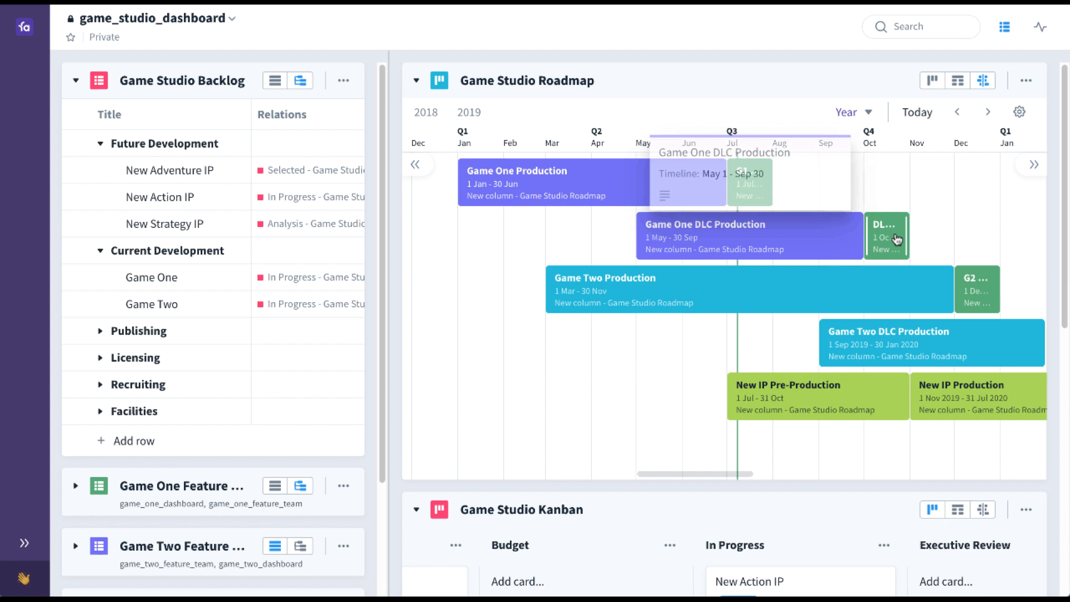